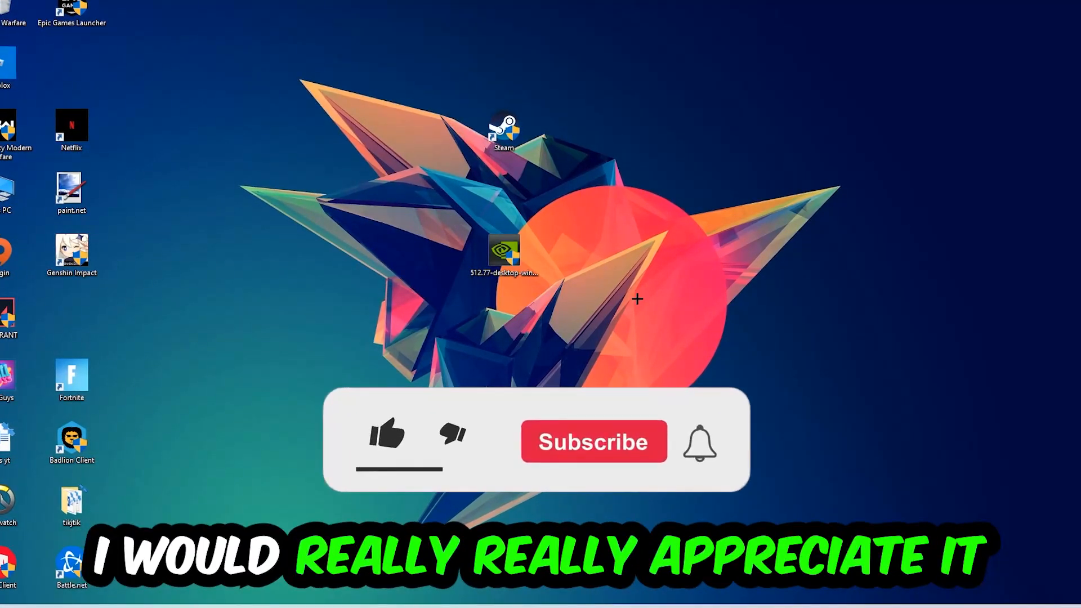
Bring up Task Manager on the Processes tab from the taskbar.
left_click(384, 438)
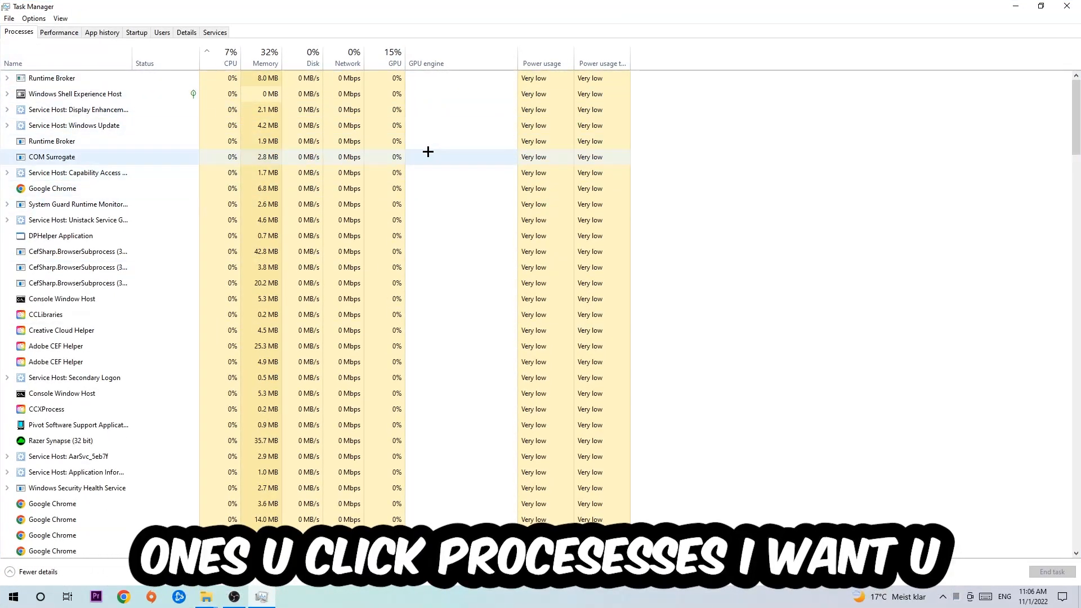
Select Google Chrome in the process list and end its task.
left_click(51, 189)
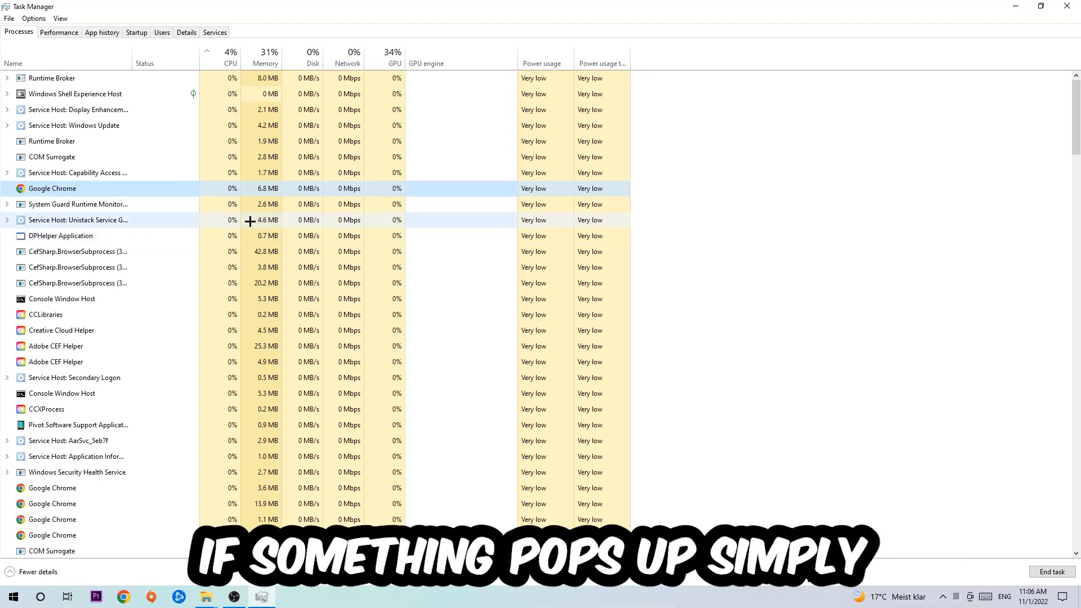
right_click(51, 188)
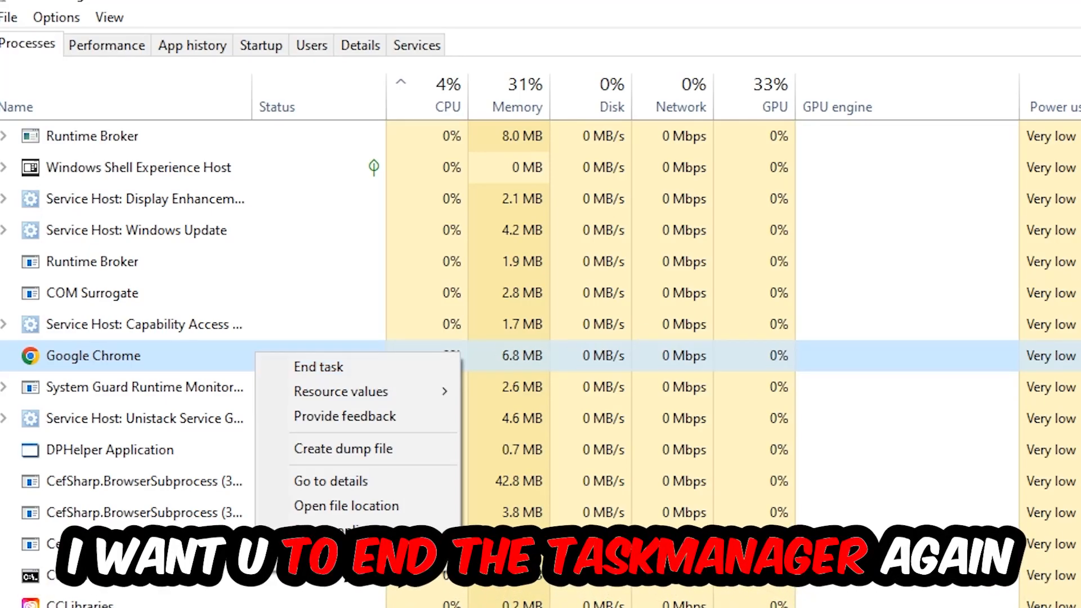
left_click(319, 366)
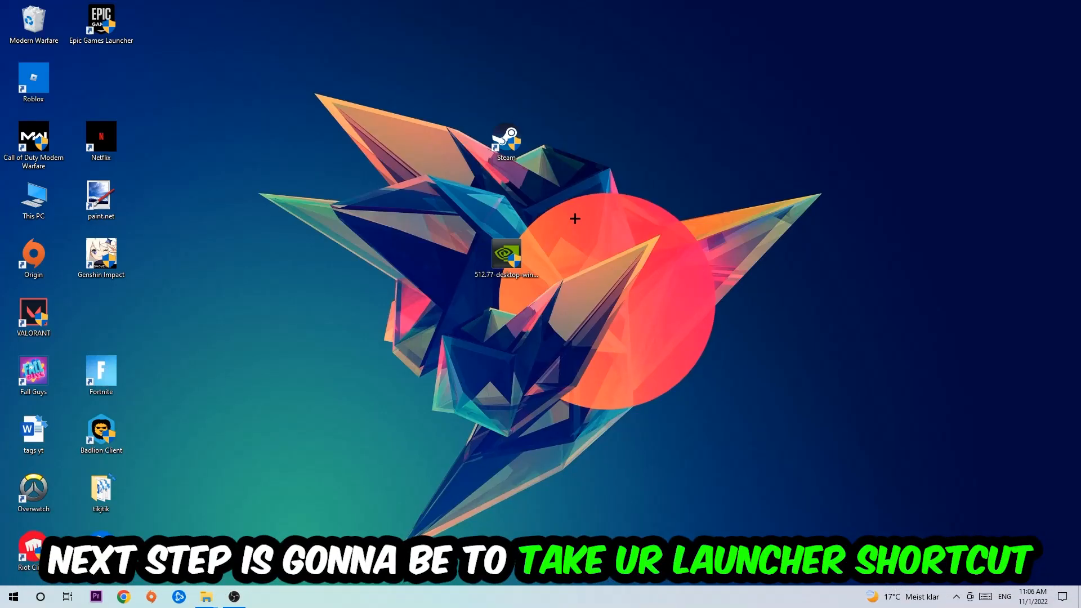
Reposition the Steam desktop shortcut and launch Steam as administrator.
left_click_drag(507, 141, 642, 200)
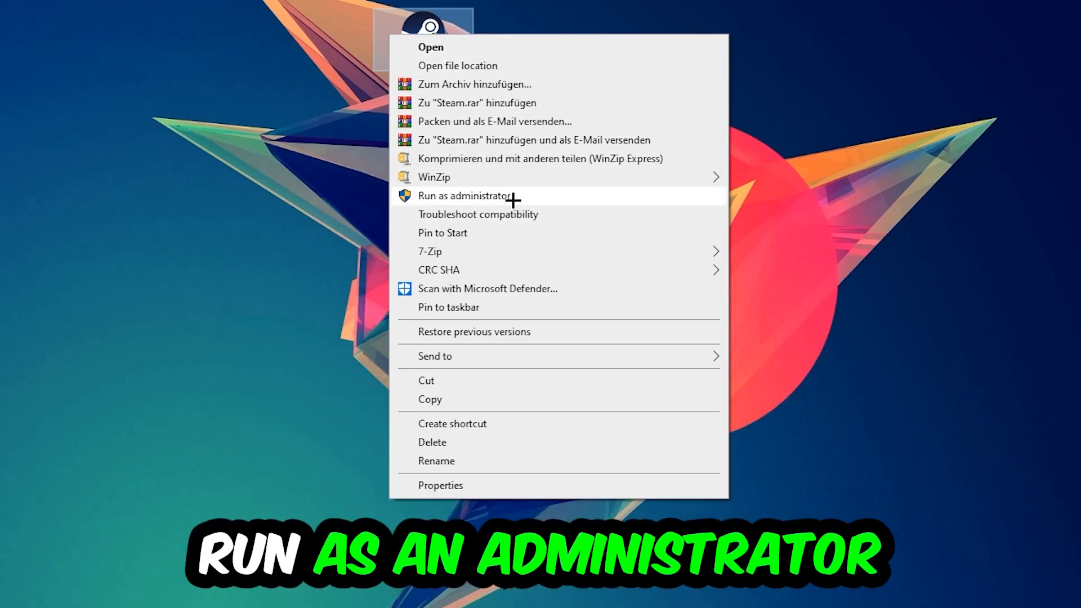
left_click(466, 197)
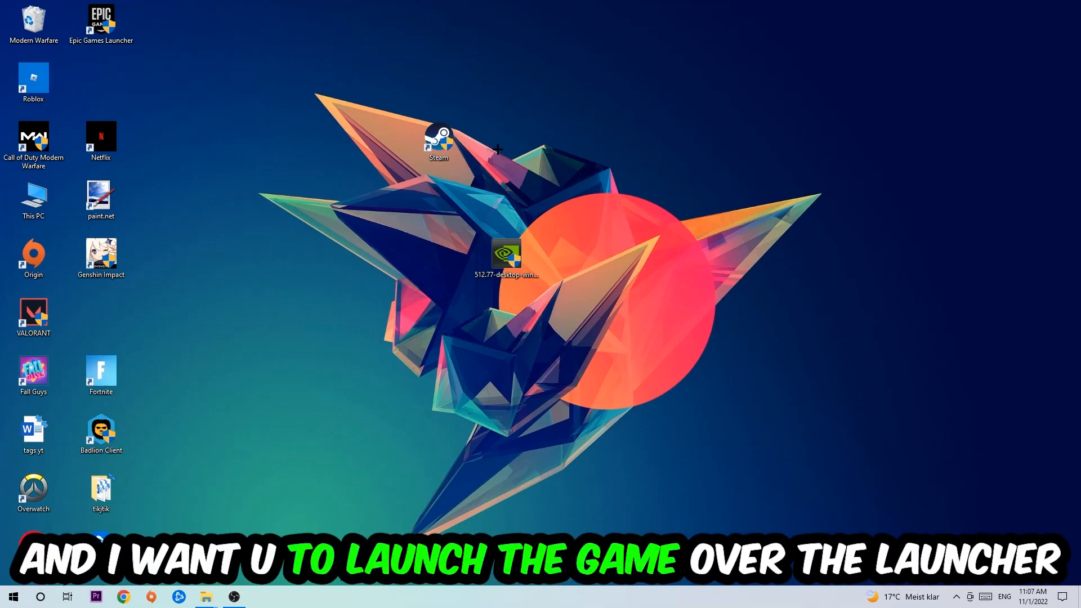
left_click_drag(439, 141, 372, 196)
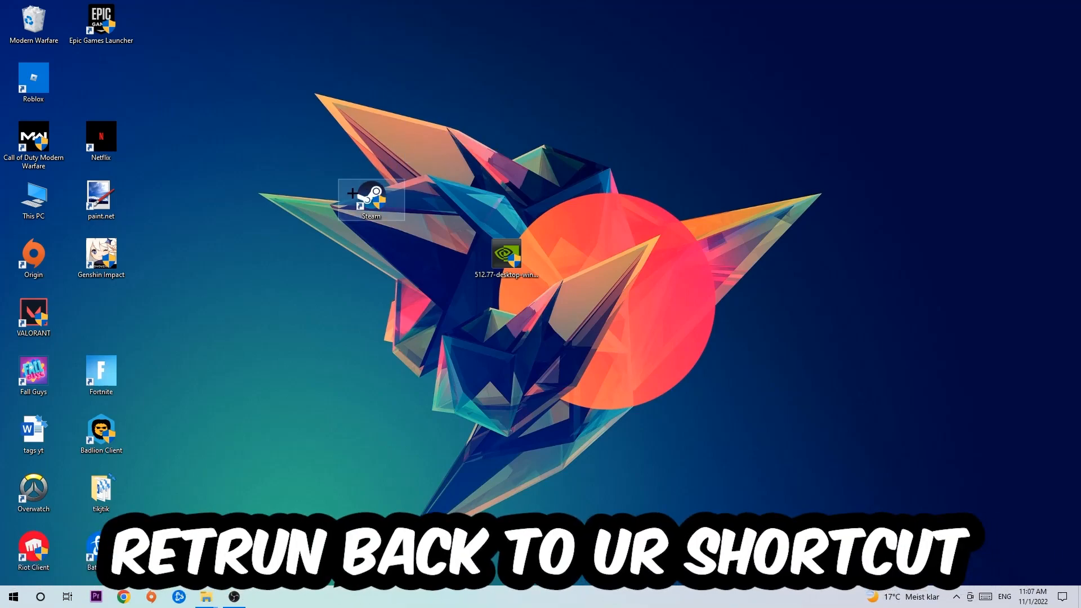
In Steam shortcut properties, apply Windows 8 compatibility and run as administrator, then OK.
right_click(370, 203)
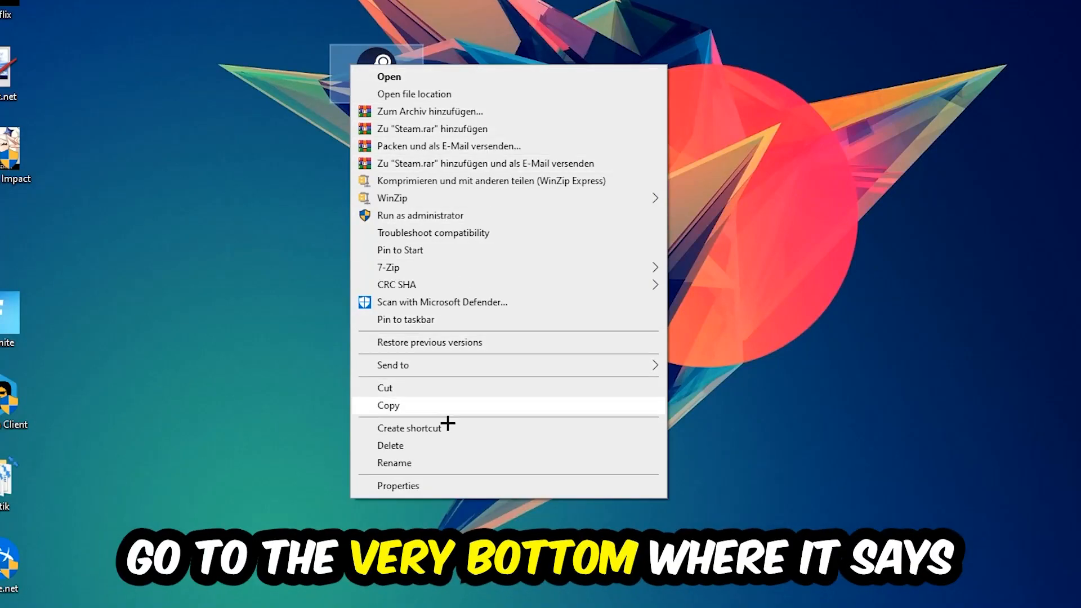
left_click(398, 486)
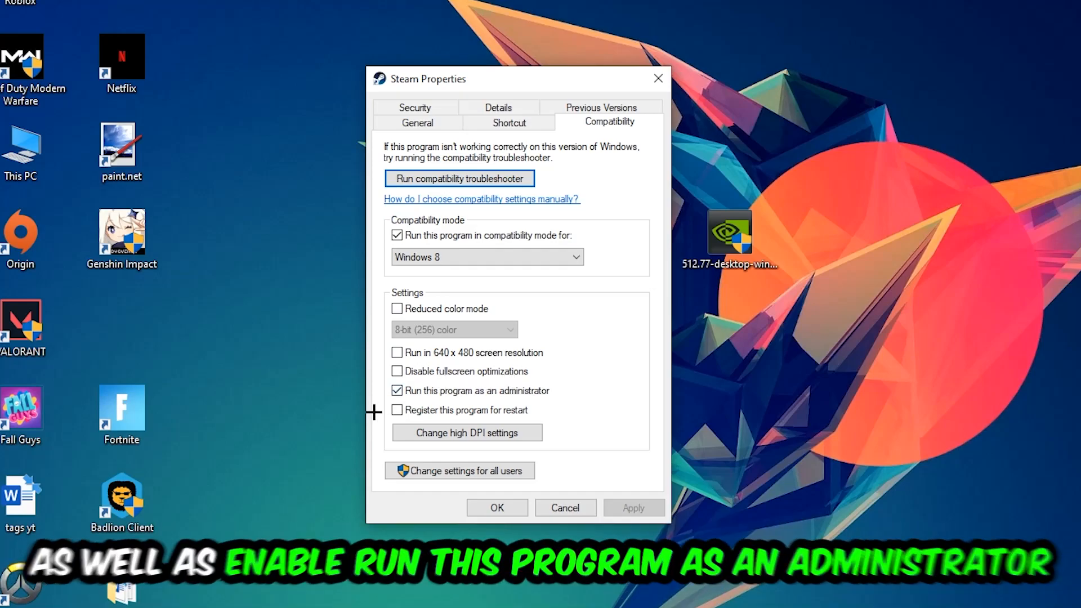
mouse_move(580, 424)
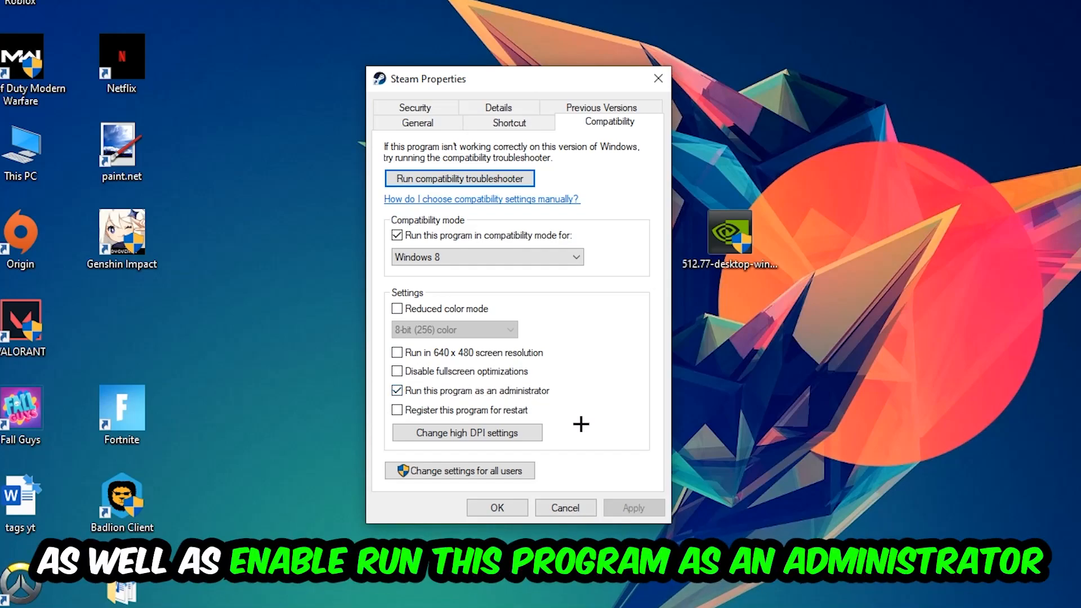
left_click(497, 508)
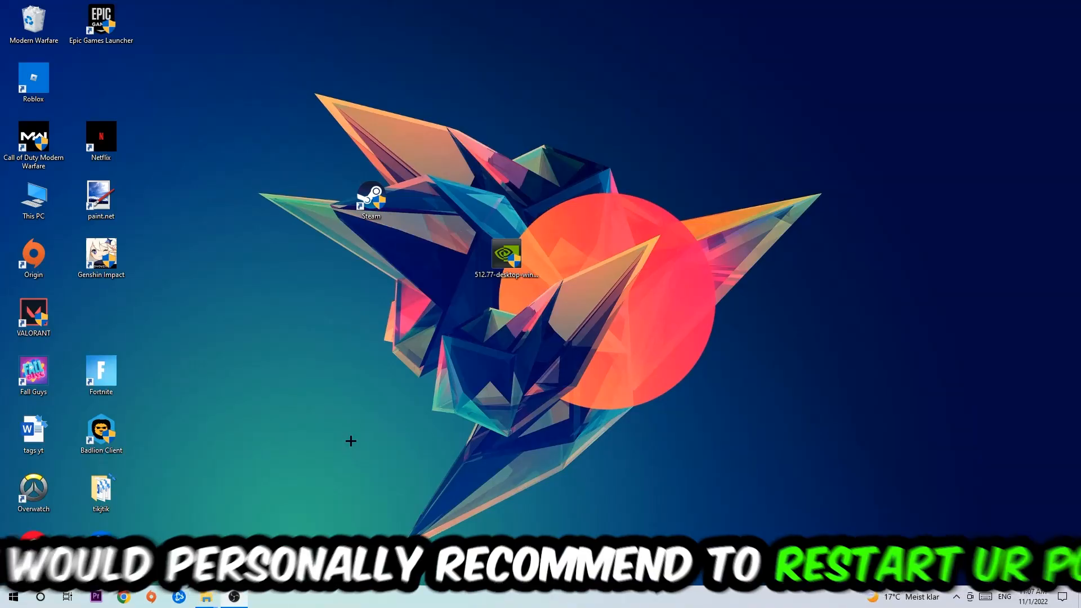